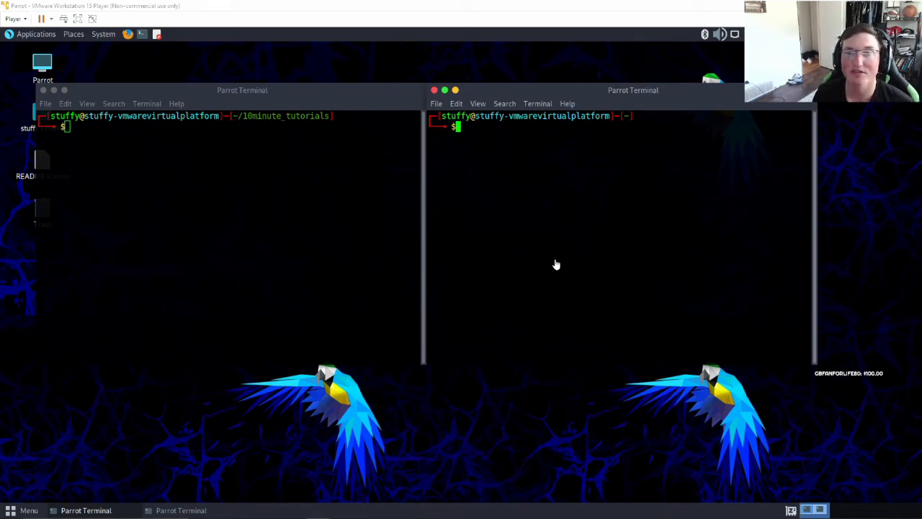
pyautogui.moveTo(276, 83)
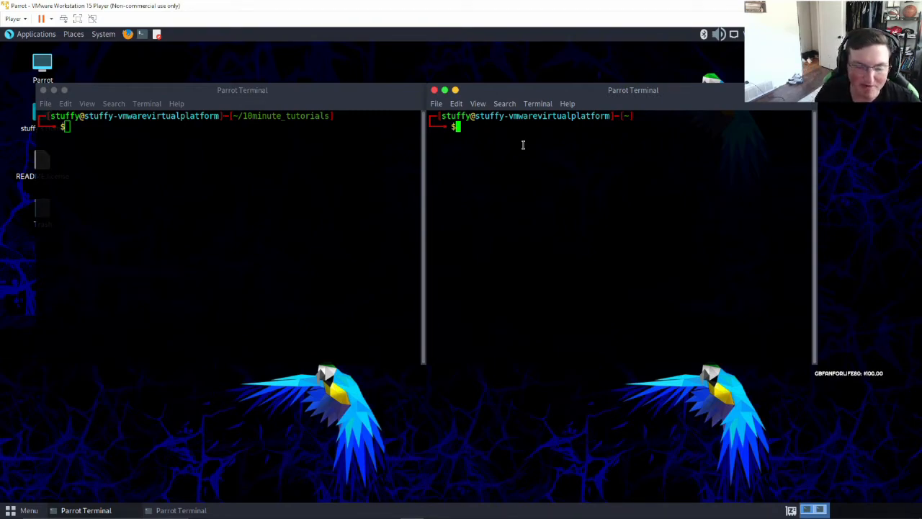
# Start the Metasploit Framework console with msfconsole in the right terminal
pyautogui.write('msfconsole')
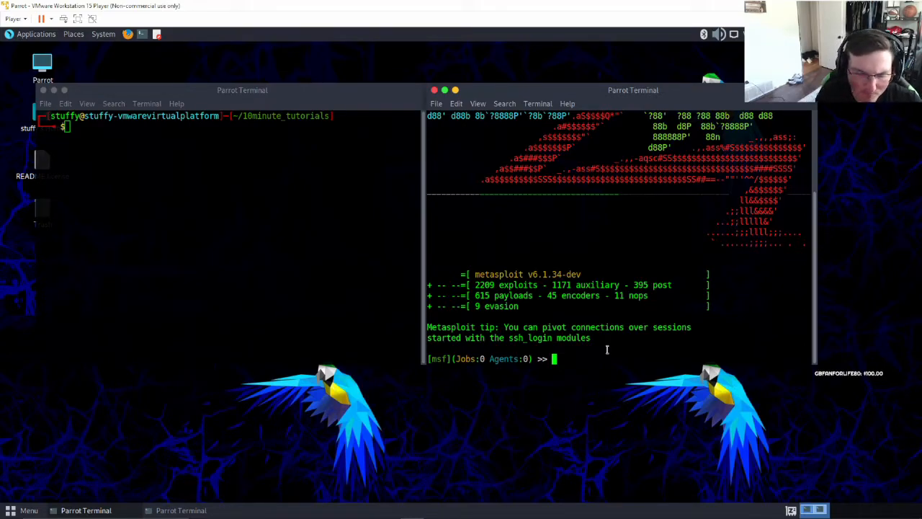
# Search for 'email' modules and locate auxiliary/gather/search_email_collector in the results
pyautogui.write('search')
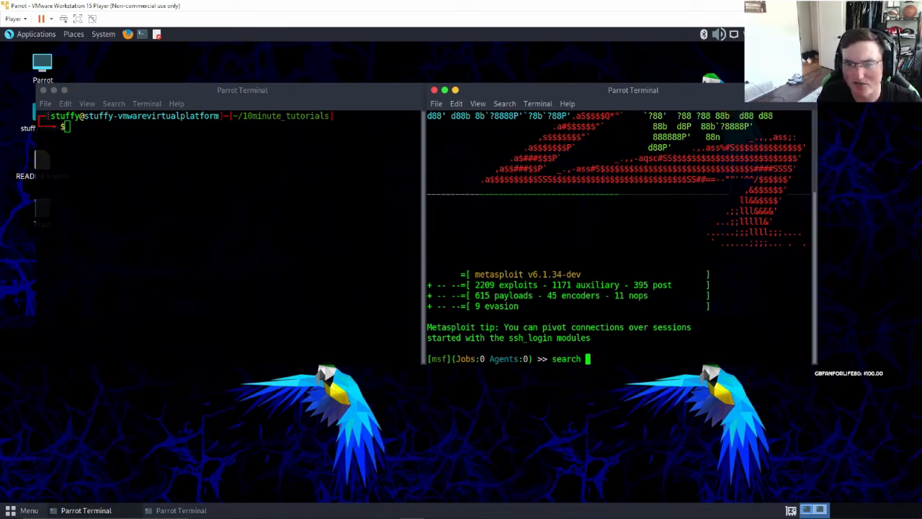
pyautogui.press('Return')
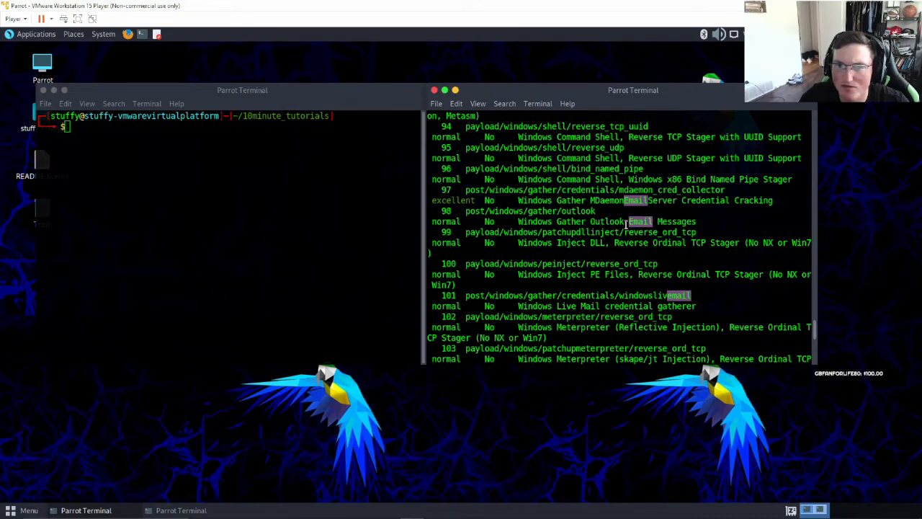
pyautogui.scroll(3)
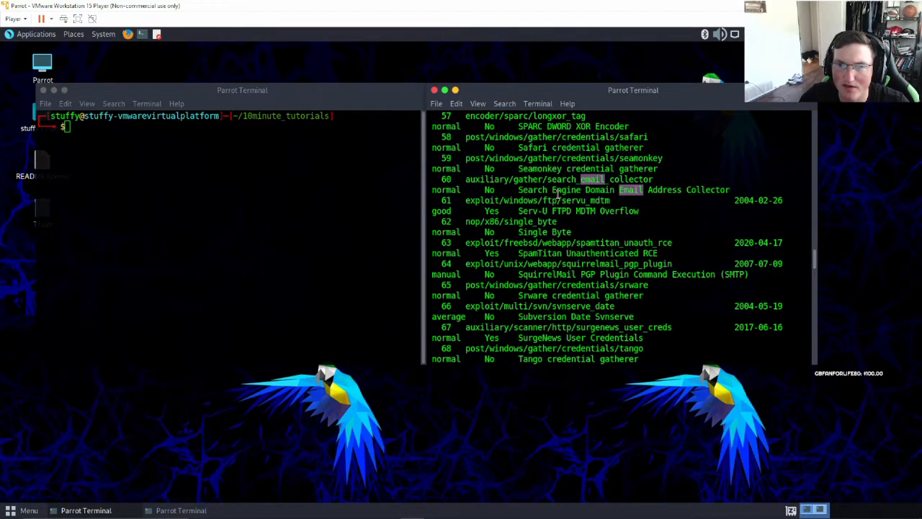
pyautogui.doubleClick(531, 190)
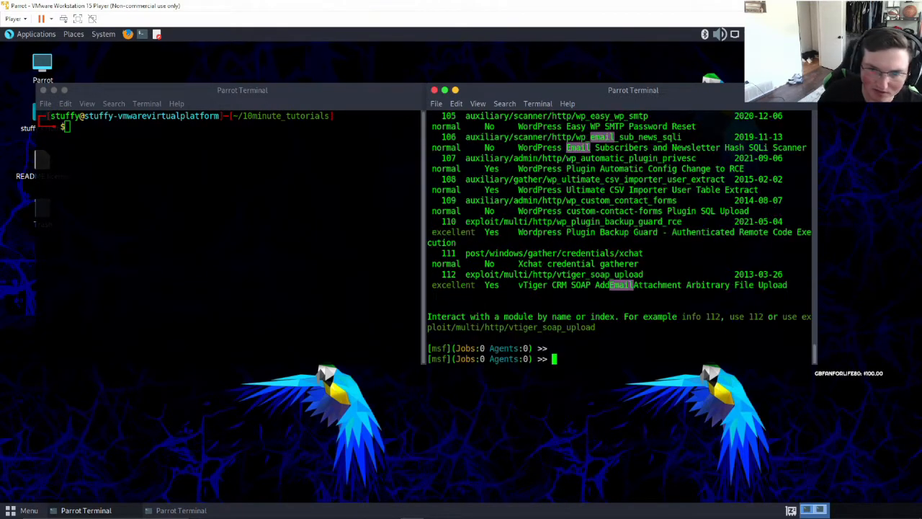
# Load auxiliary/gather/search_email_collector and list its DOMAIN, OUTFILE and search-engine options
pyautogui.write('use')
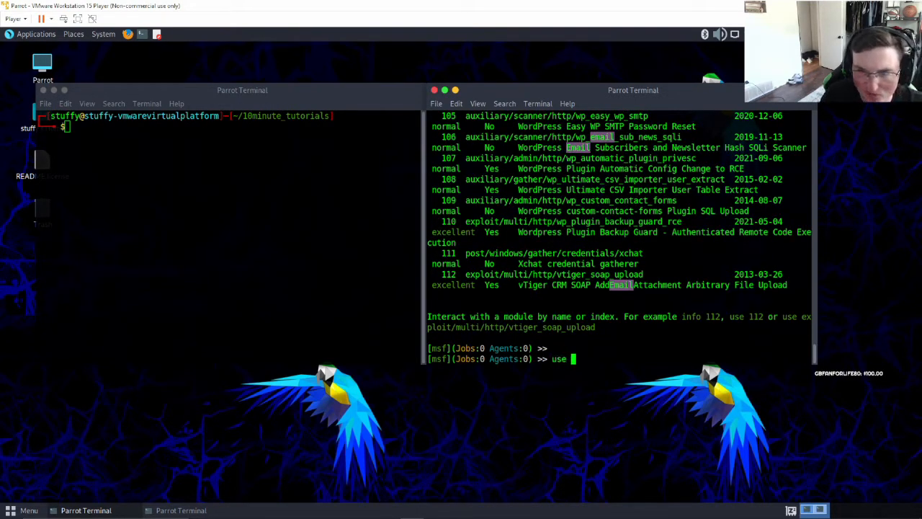
pyautogui.write('auxiliary/')
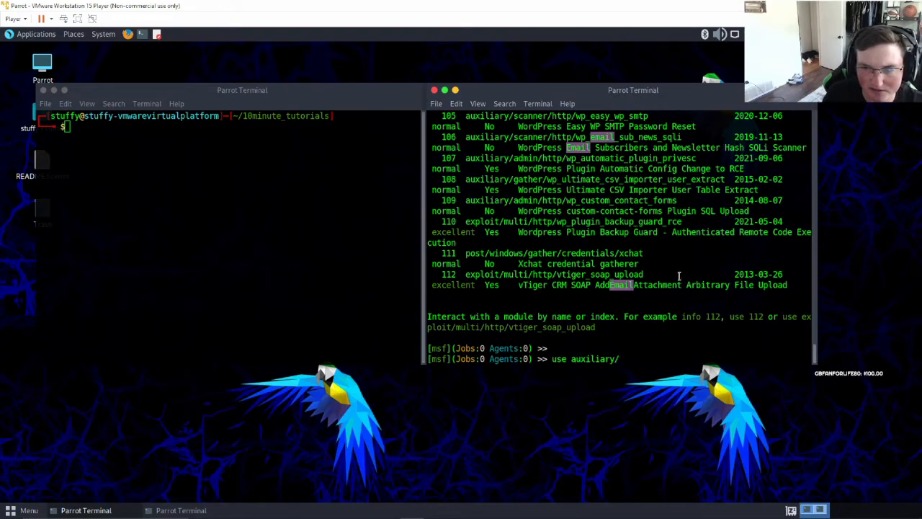
pyautogui.write('gather/')
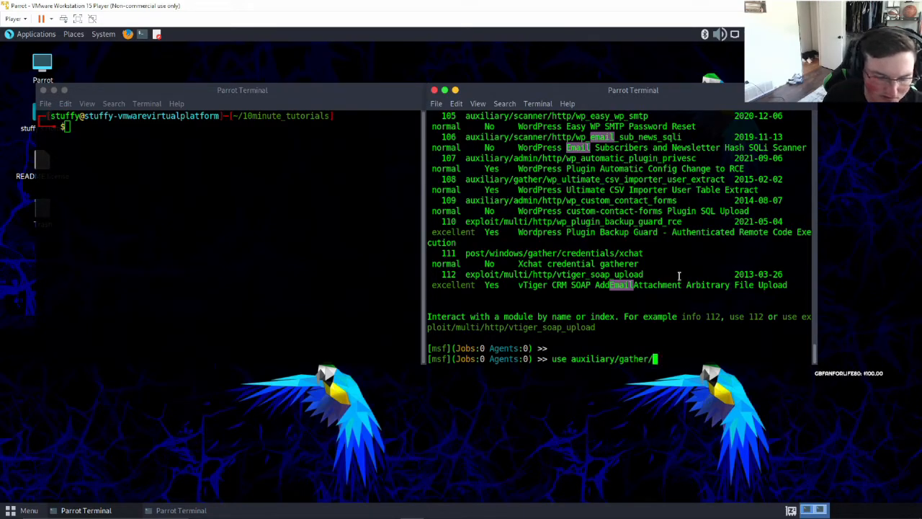
pyautogui.write('search')
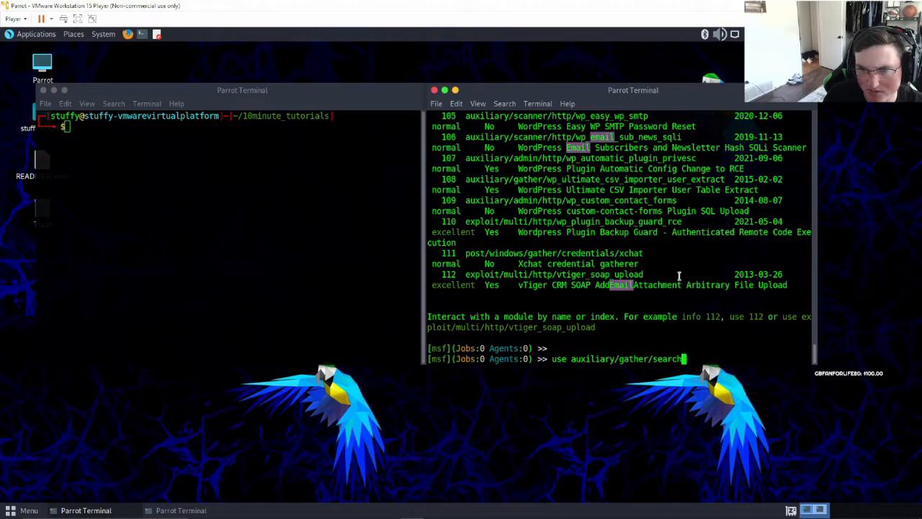
pyautogui.write('_email_collector')
pyautogui.write('show options')
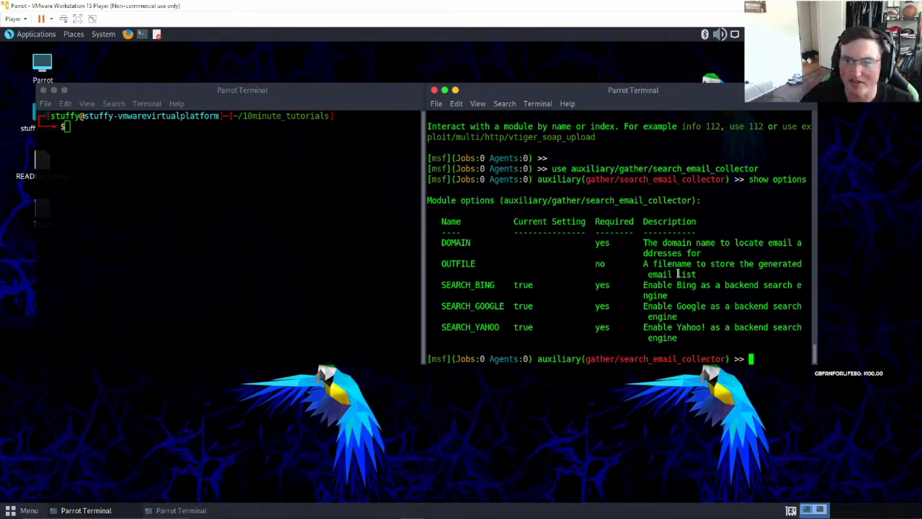
# Point out the OUTFILE option, then set DOMAIN to yahoo
pyautogui.doubleClick(455, 242)
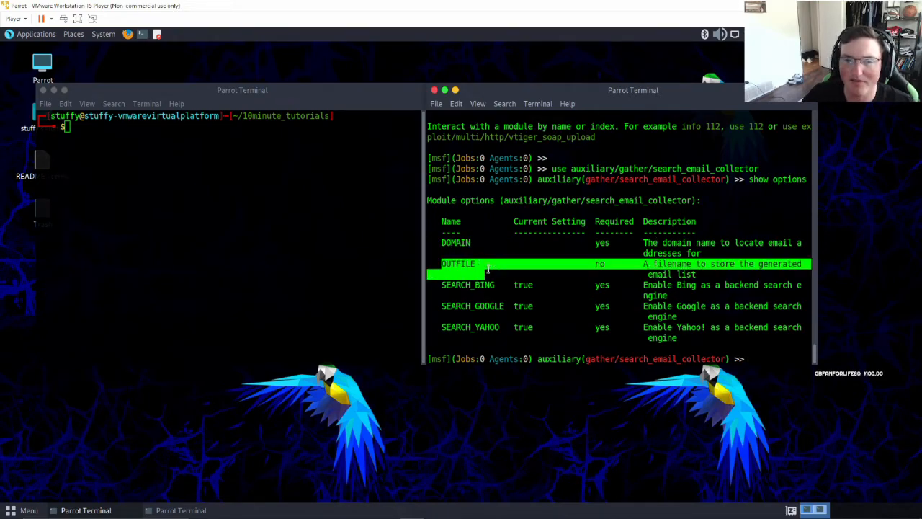
pyautogui.click(753, 359)
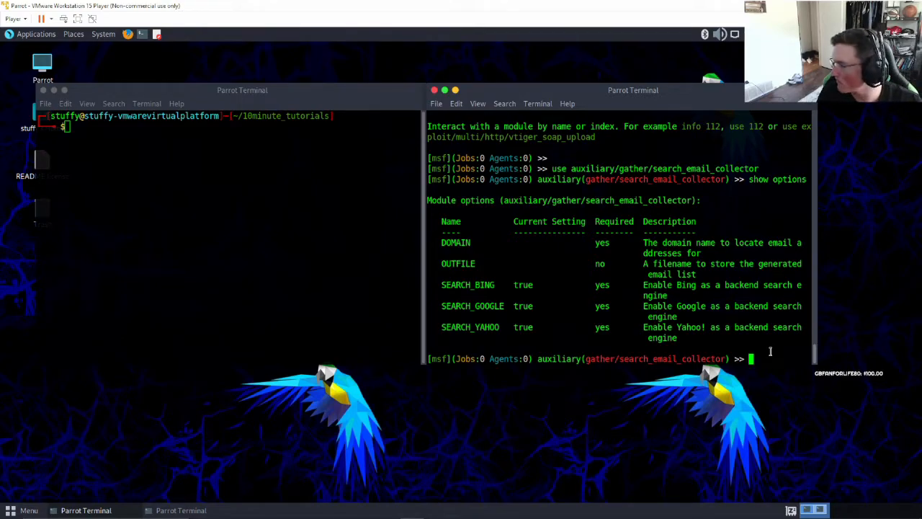
pyautogui.write('set DOMAIN')
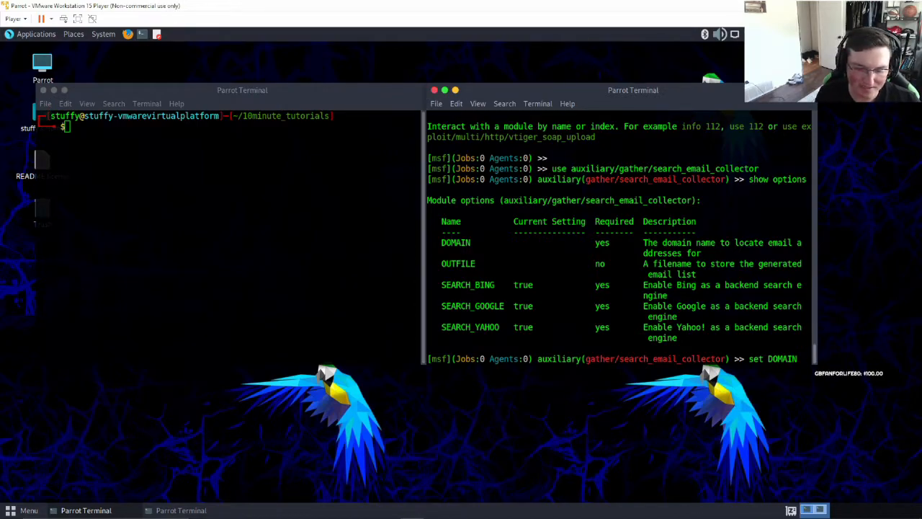
pyautogui.write('yahoo')
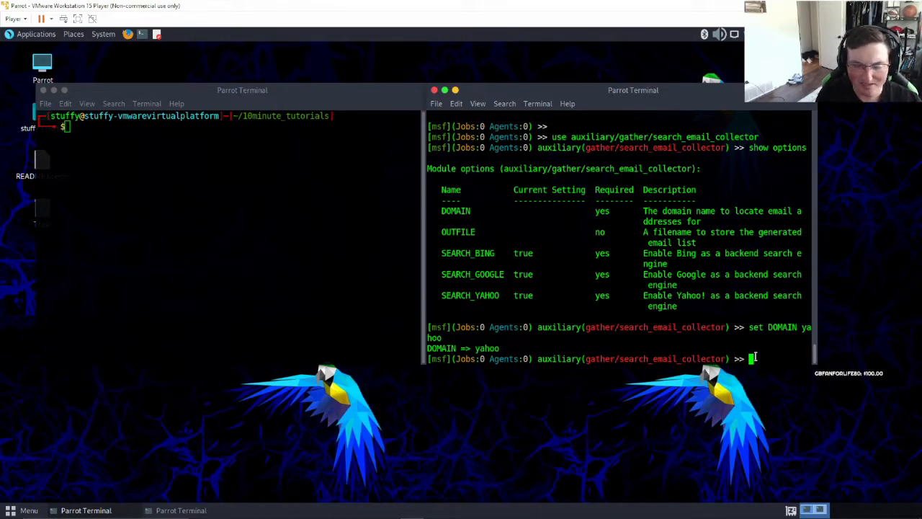
# Check the working directory and move into 10minute_tutorials, listing its contents
pyautogui.write('set OUTFILE')
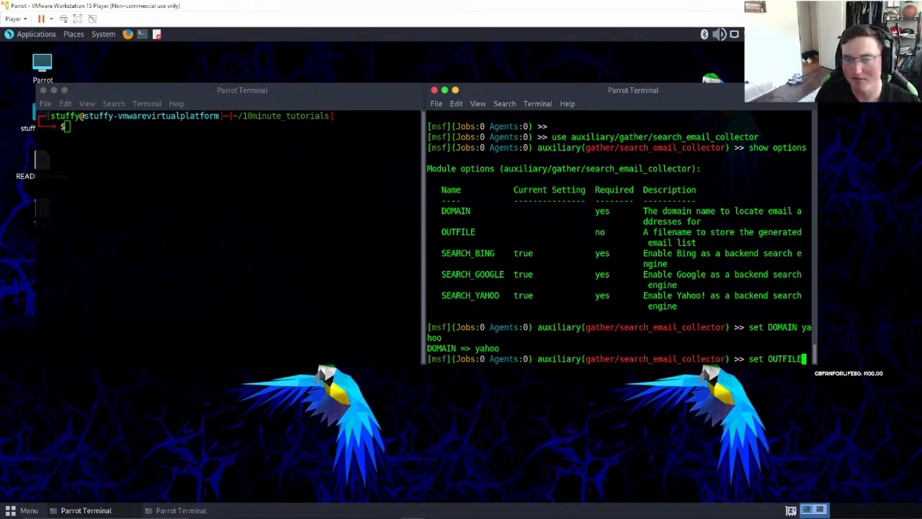
pyautogui.press('Return')
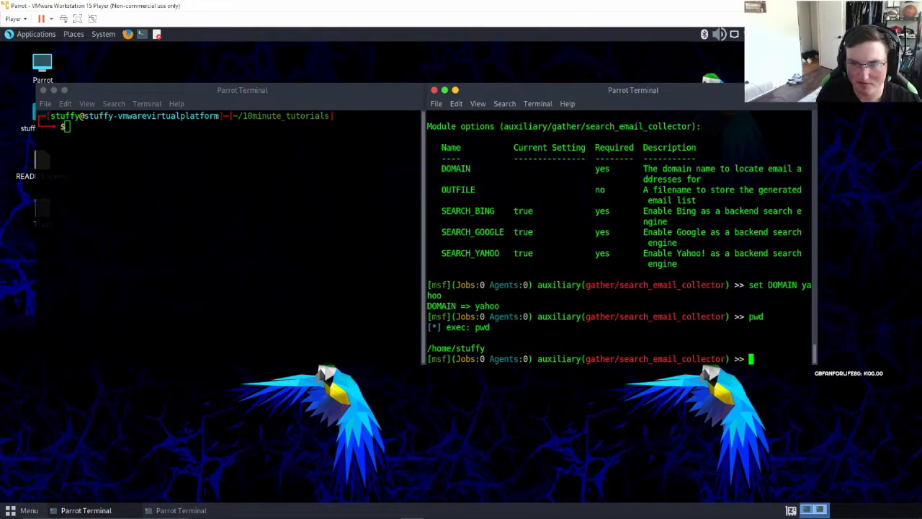
pyautogui.write('cd')
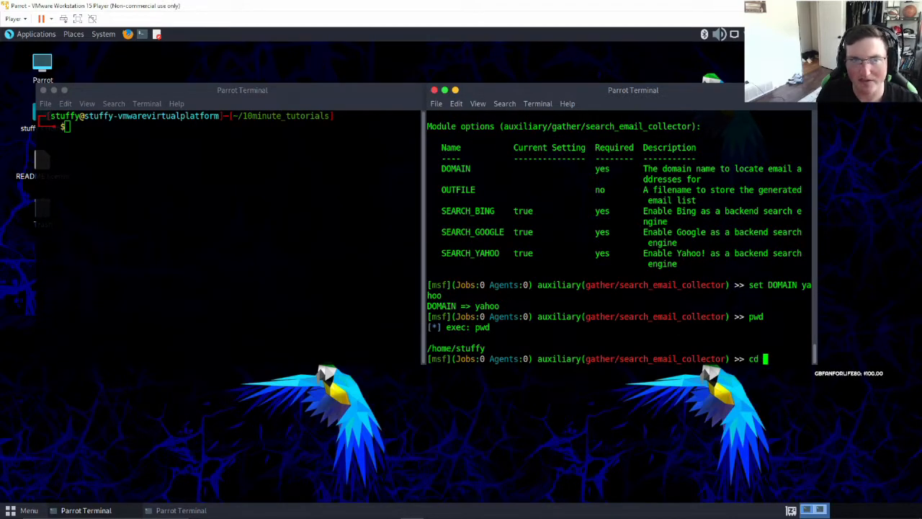
pyautogui.write('10minute_tutorials/')
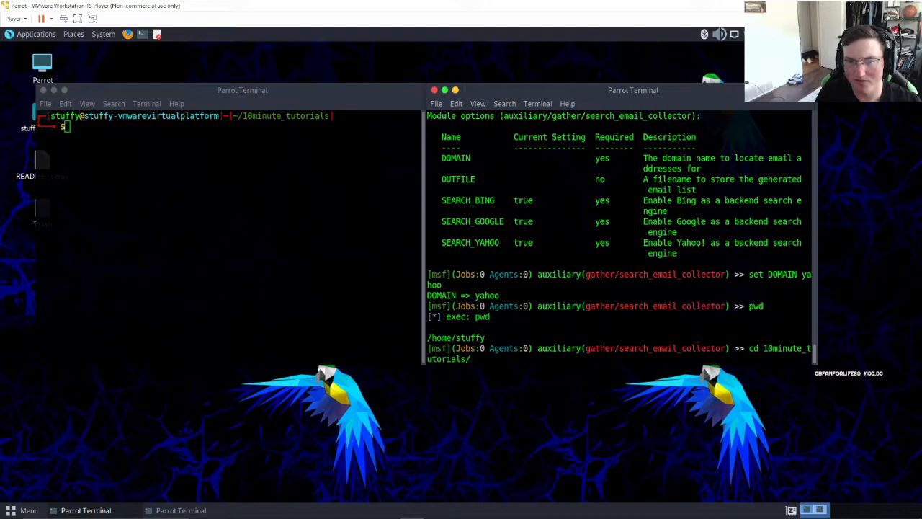
pyautogui.write('ls')
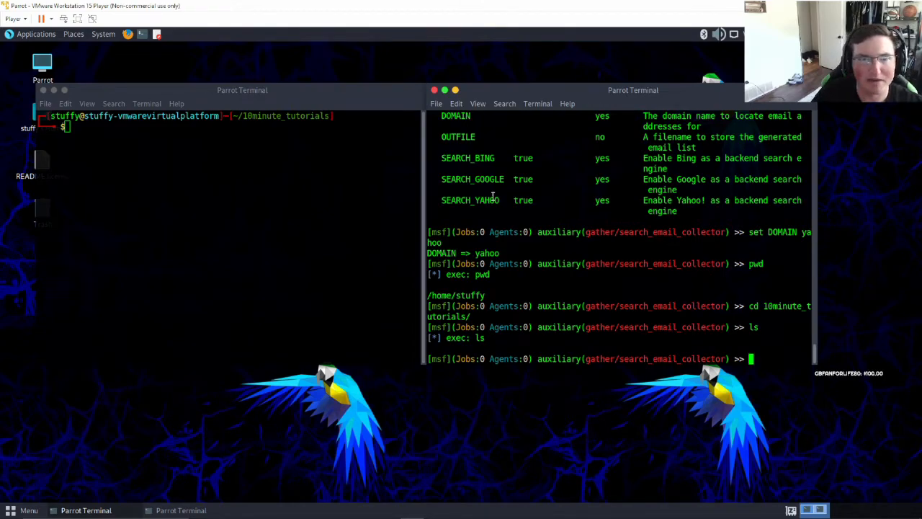
# Create an EmailGathering folder with mkdir and change into it
pyautogui.write('mkdir')
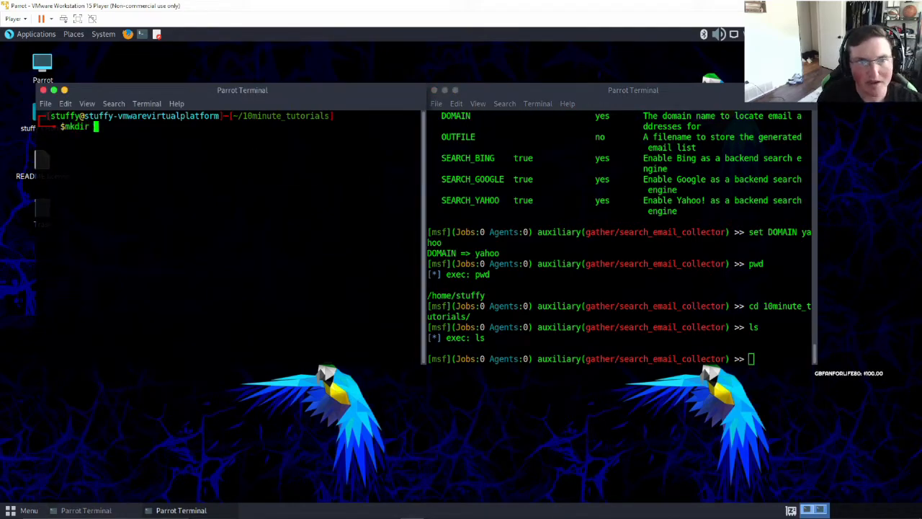
pyautogui.write('Email')
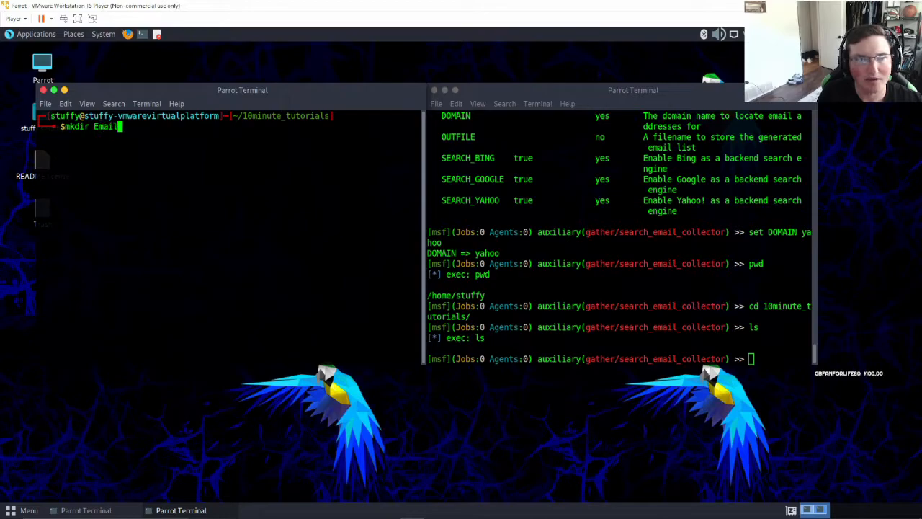
pyautogui.write('Gathering')
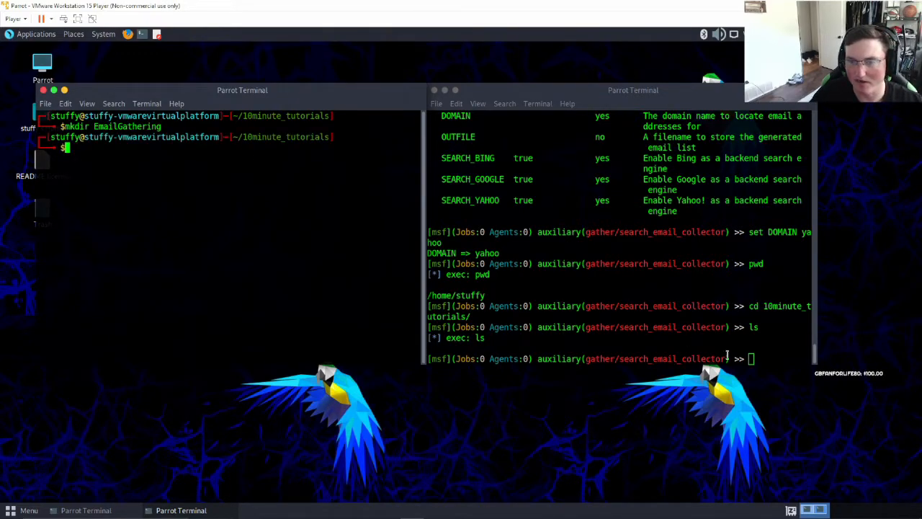
pyautogui.write('cd')
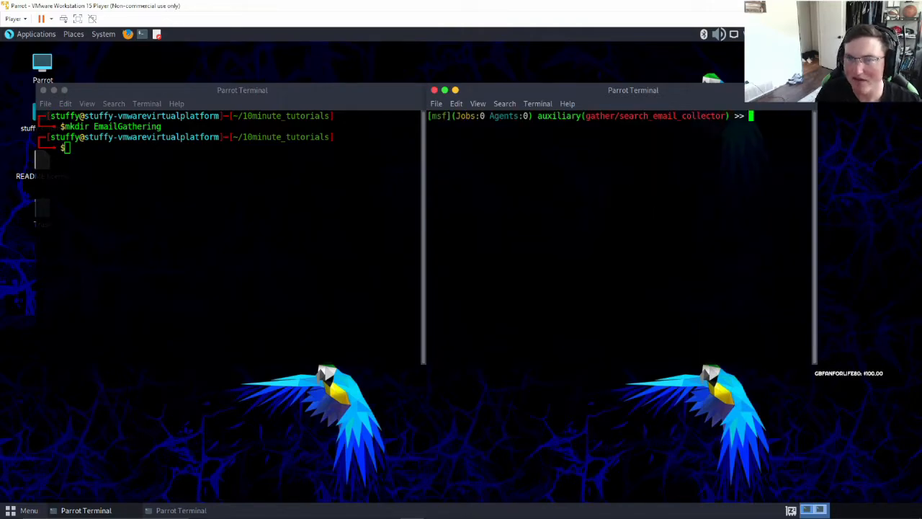
# Review the options, set OUTFILE to yahoo_emails.txt and run the collector
pyautogui.write('show options')
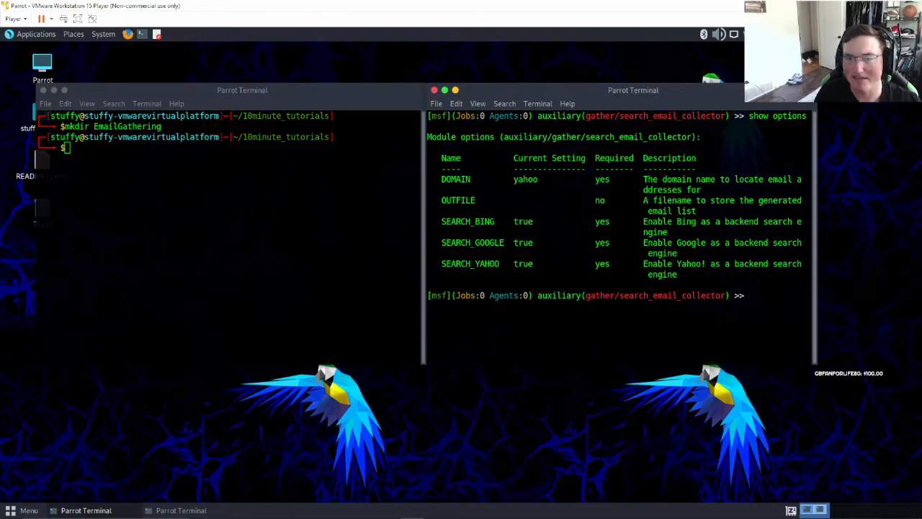
pyautogui.write('set OUTF')
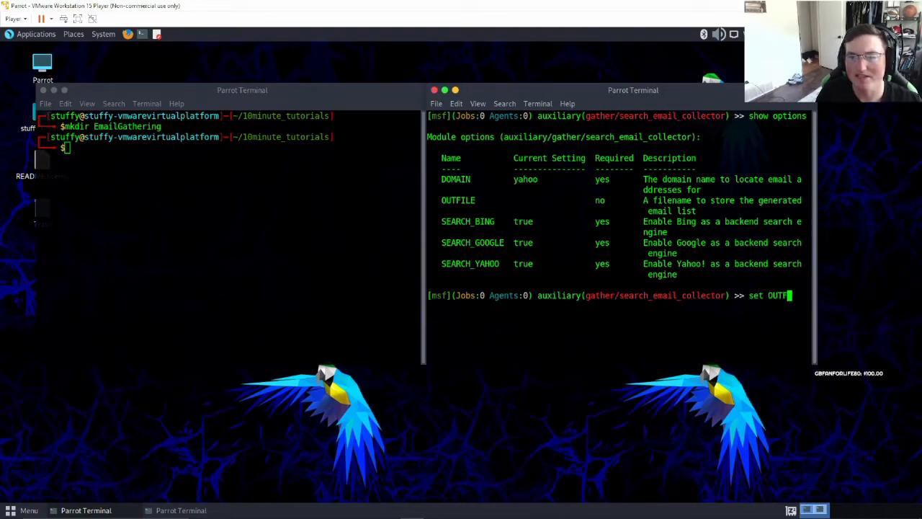
pyautogui.write('ILE')
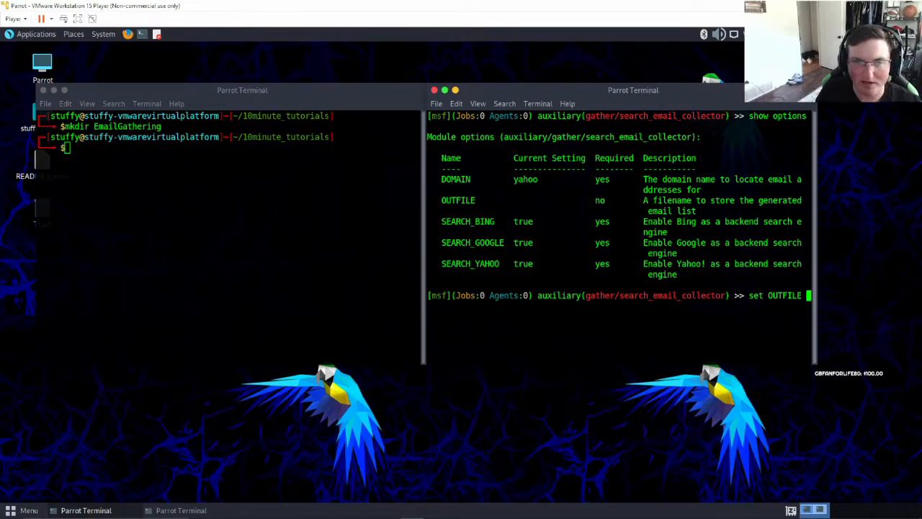
pyautogui.write('yahoo_emails.txt')
pyautogui.write('run')
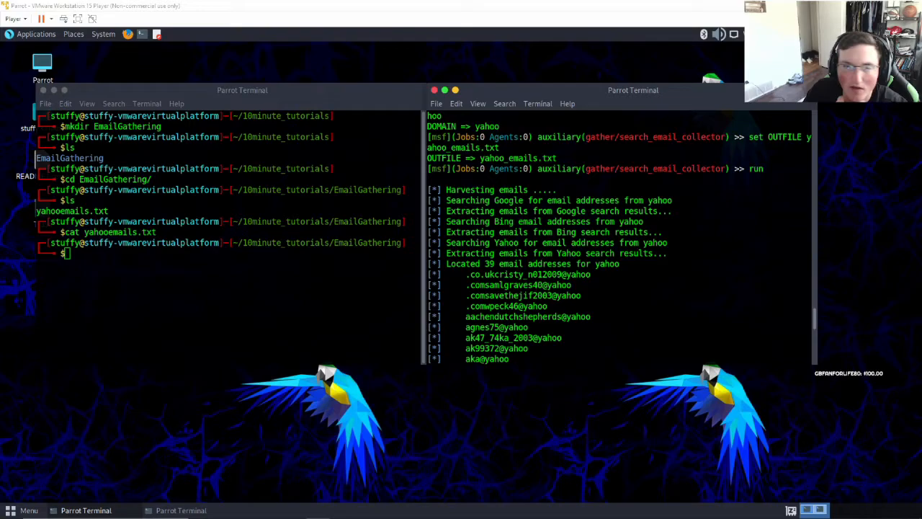
pyautogui.moveTo(349, 238)
pyautogui.write('ls')
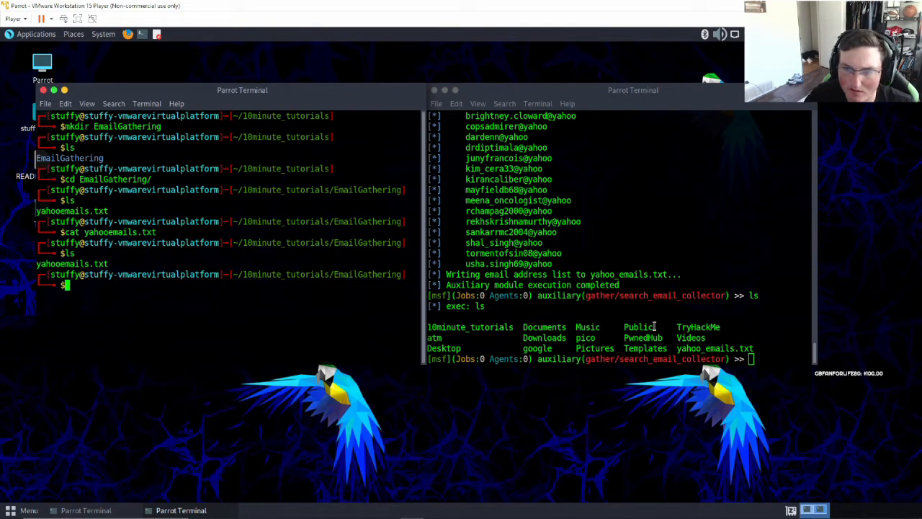
# After 39 addresses are written to yahoo_emails.txt, confirm the file in the directory listing
pyautogui.write('cd')
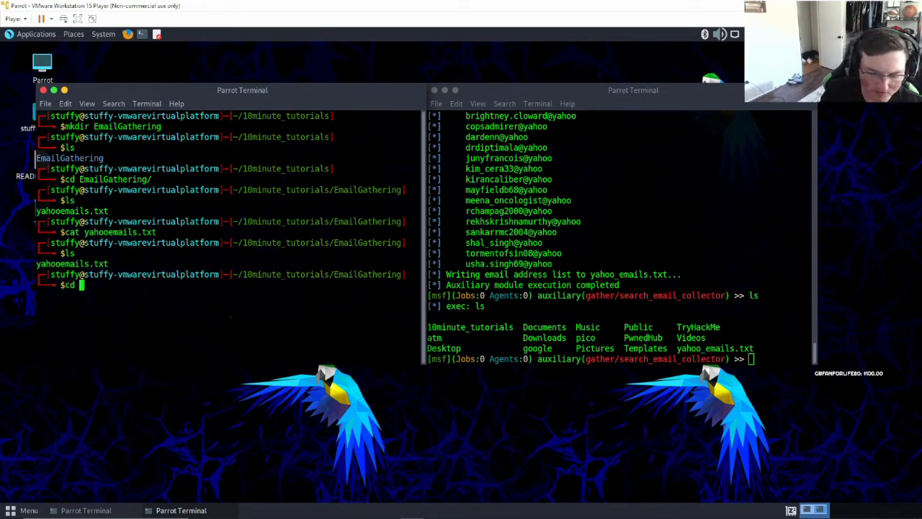
# Return to the home folder and display yahoo_emails.txt with cat, scrolling through the addresses
pyautogui.press('Return')
pyautogui.write('cat yahoo_emails.txt')
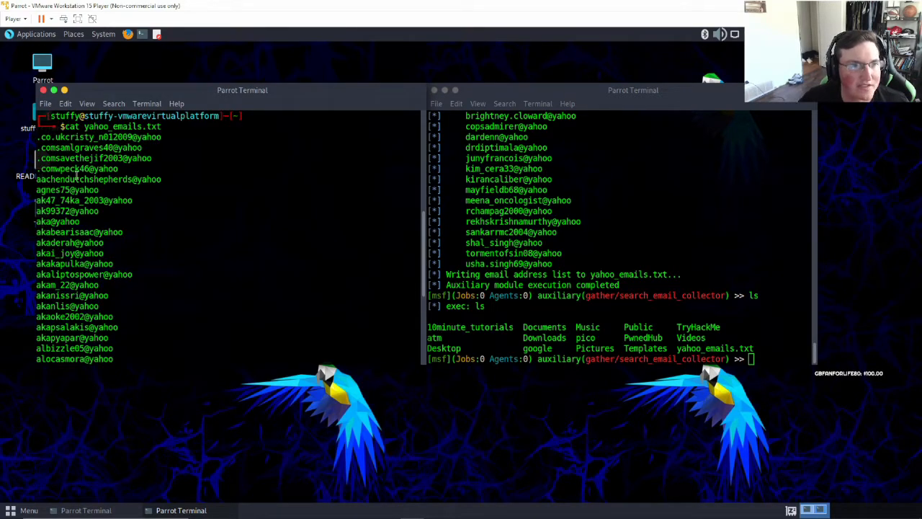
pyautogui.scroll(-3)
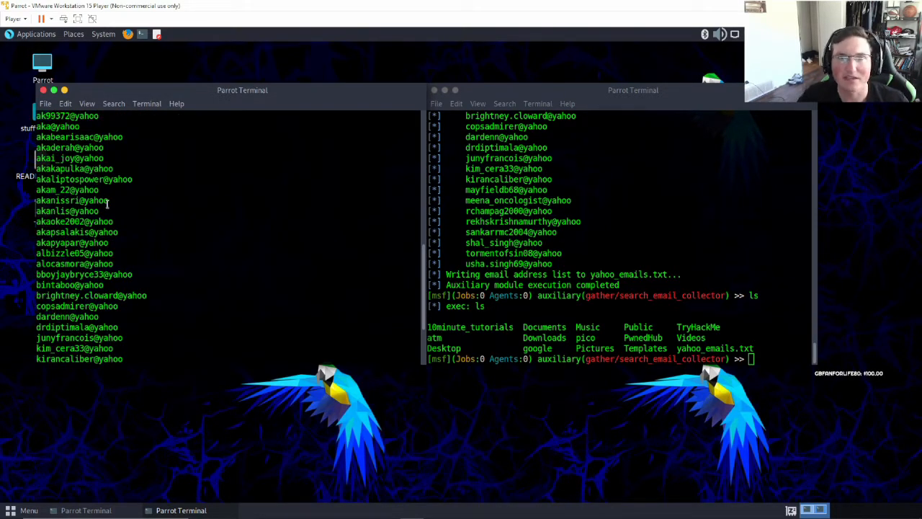
pyautogui.moveTo(92, 253)
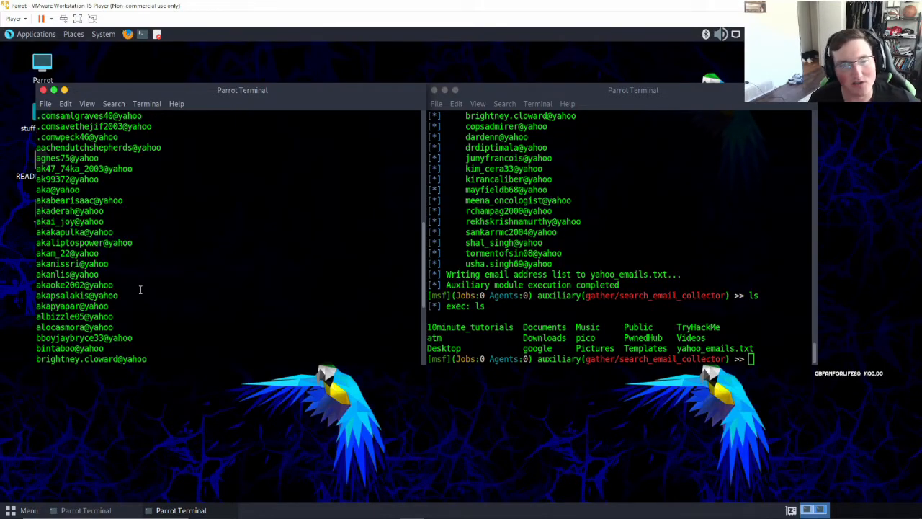
pyautogui.moveTo(65, 207)
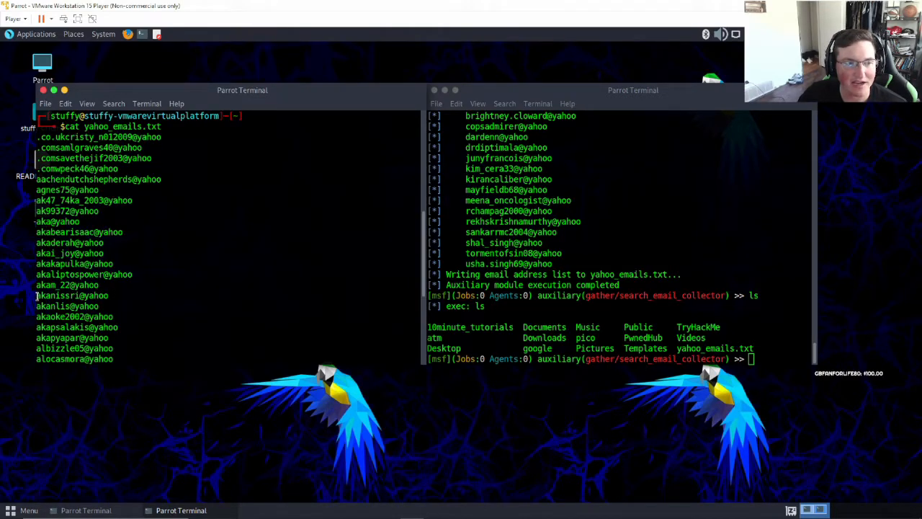
pyautogui.doubleClick(72, 295)
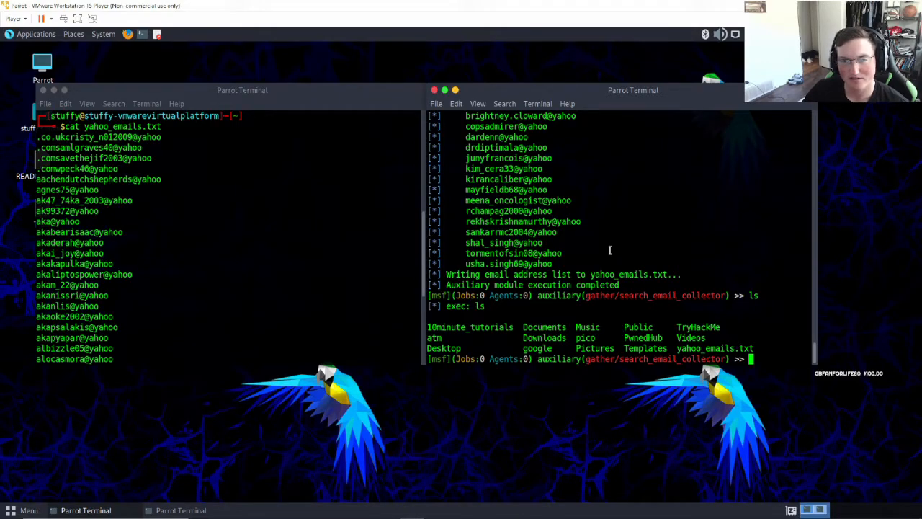
pyautogui.moveTo(530, 262)
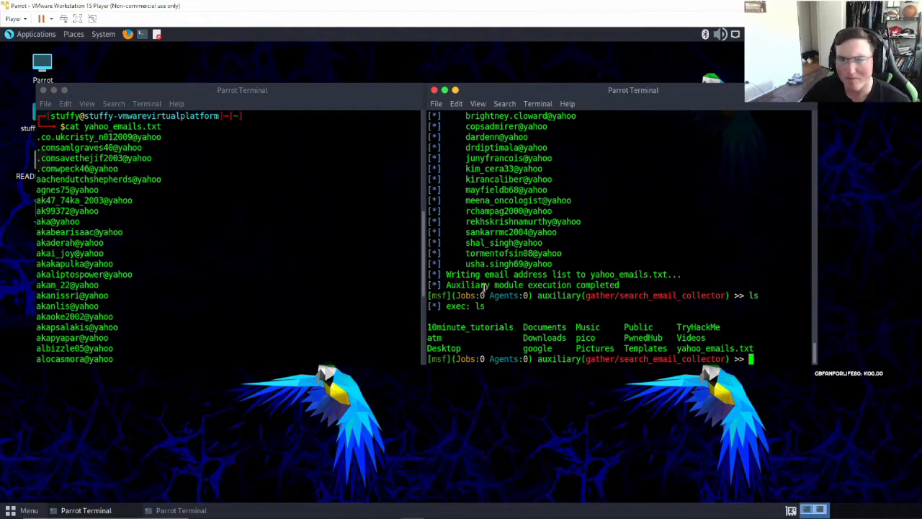
pyautogui.scroll(-3)
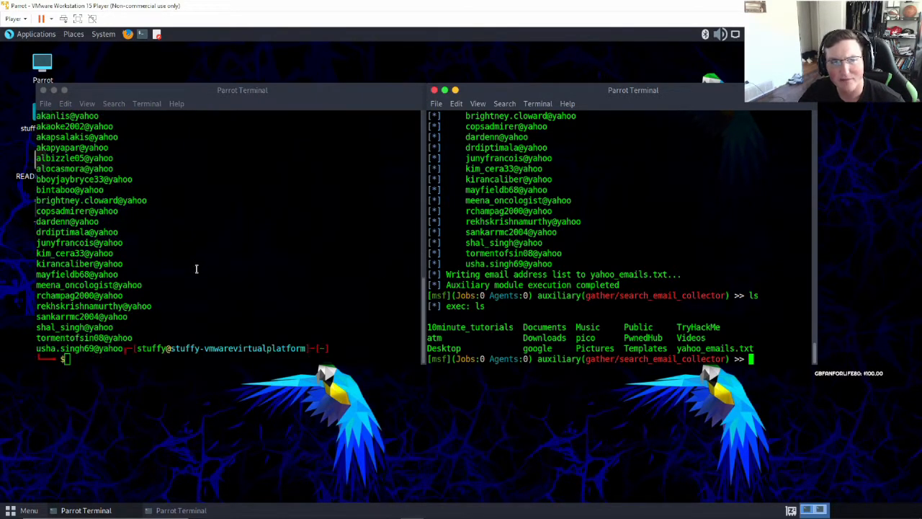
pyautogui.write('cat yahoo_emails.txt')
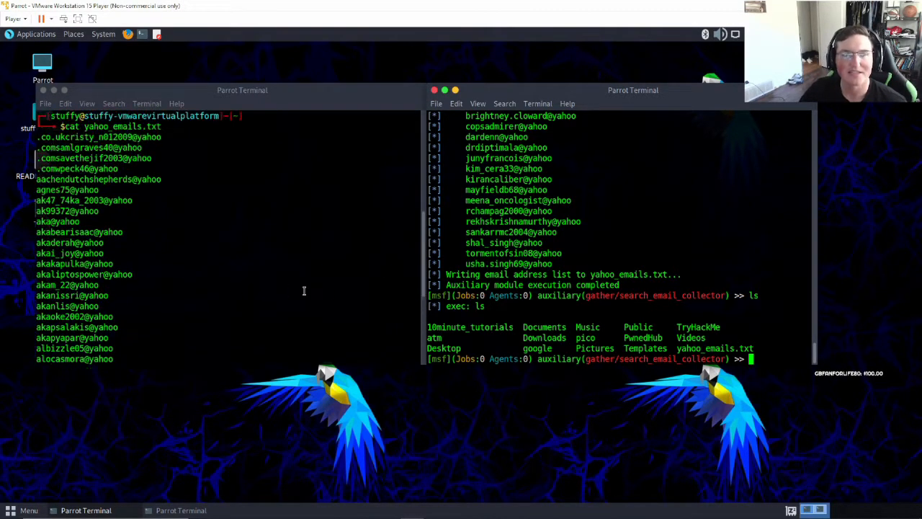
pyautogui.moveTo(314, 303)
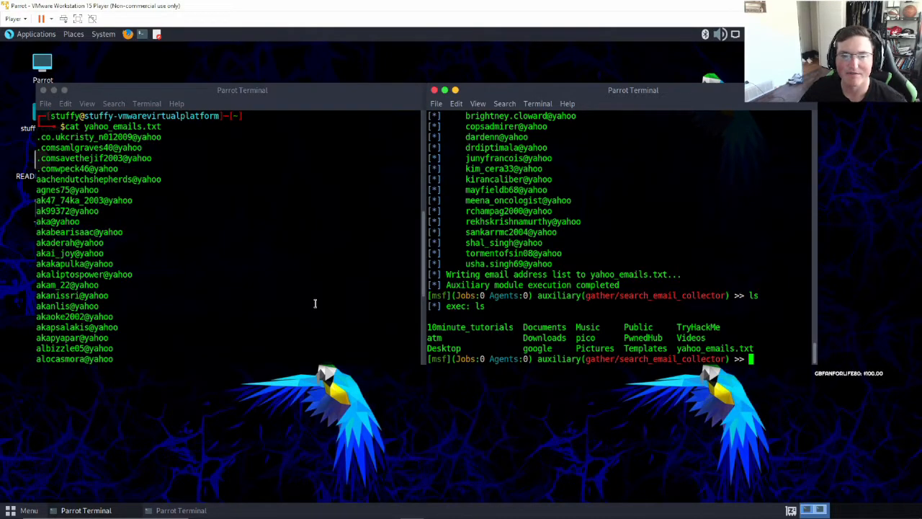
pyautogui.moveTo(114, 236)
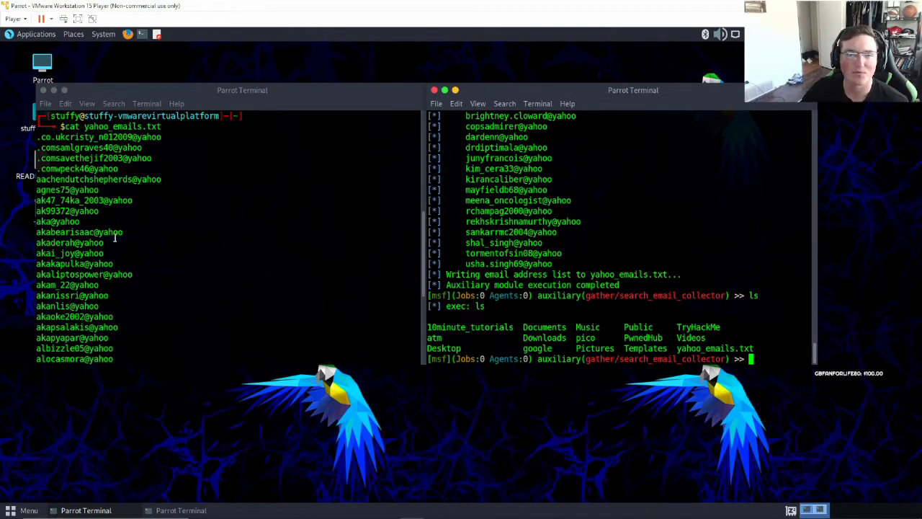